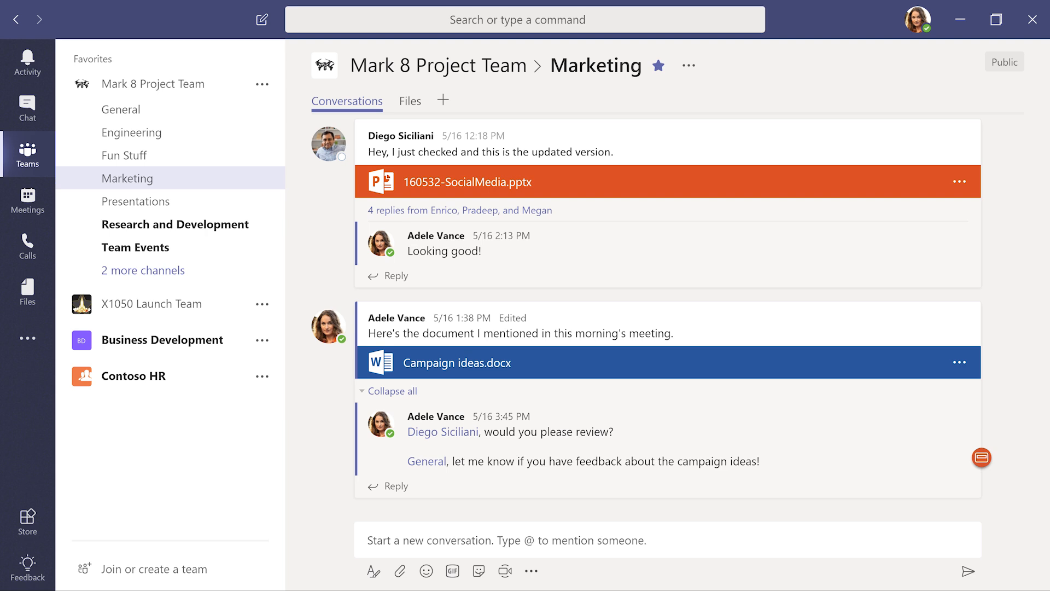
mouse_move(212, 184)
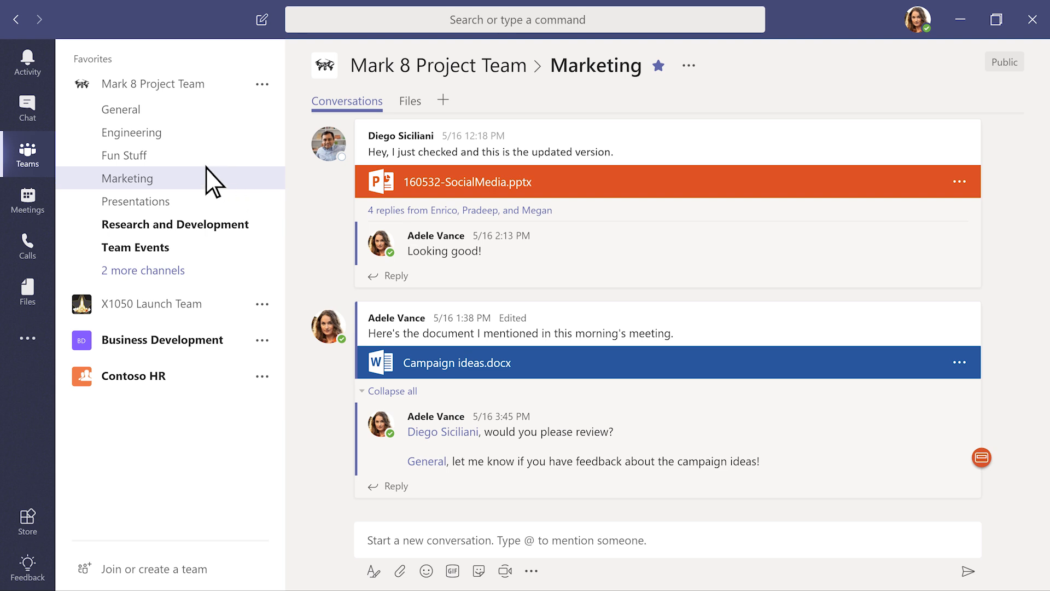
- Switch to Chat and open the two-person group conversation with Johanna and Pradeep
click(27, 107)
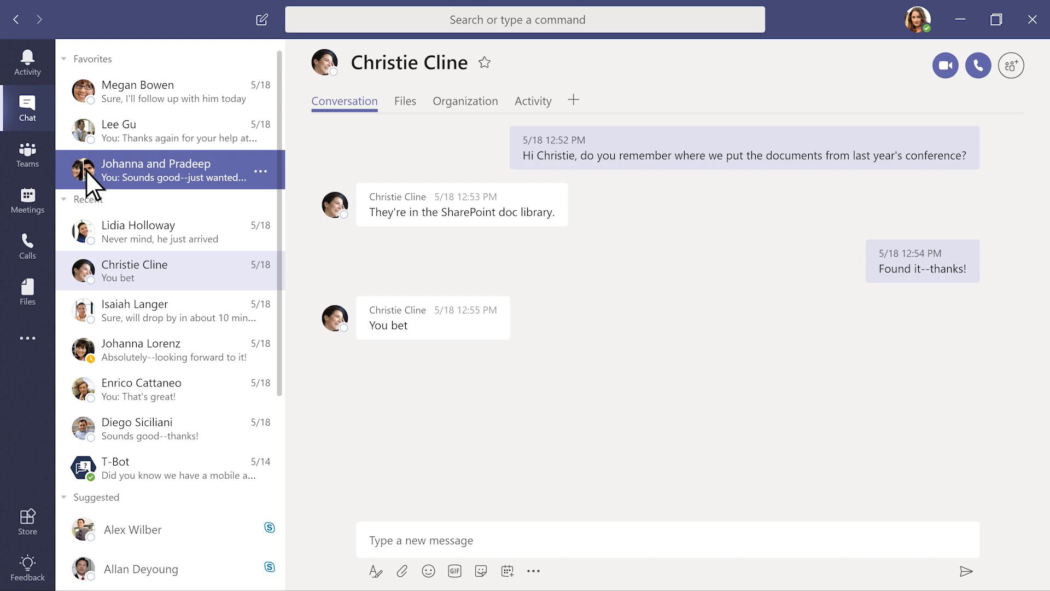
click(157, 171)
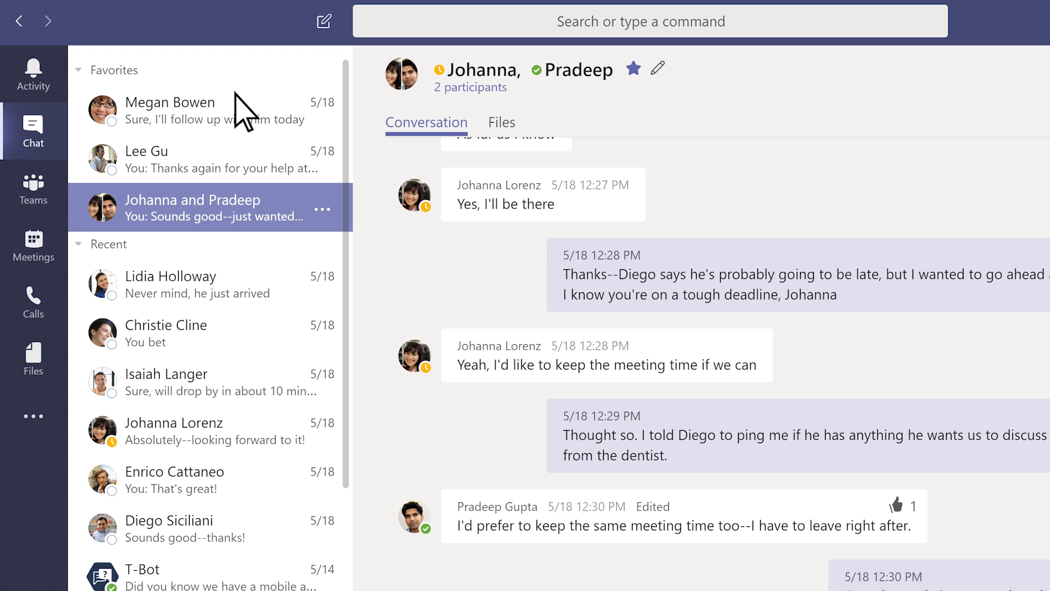
- Start a new group chat, add two colleagues via 'isai', and name it 'Conference'
click(323, 21)
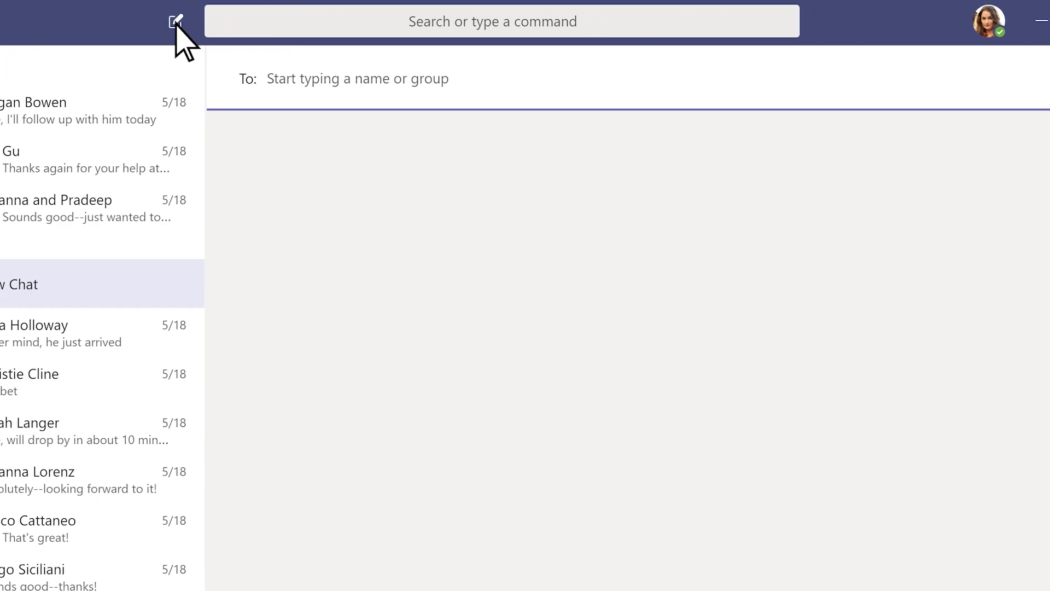
text(isai)
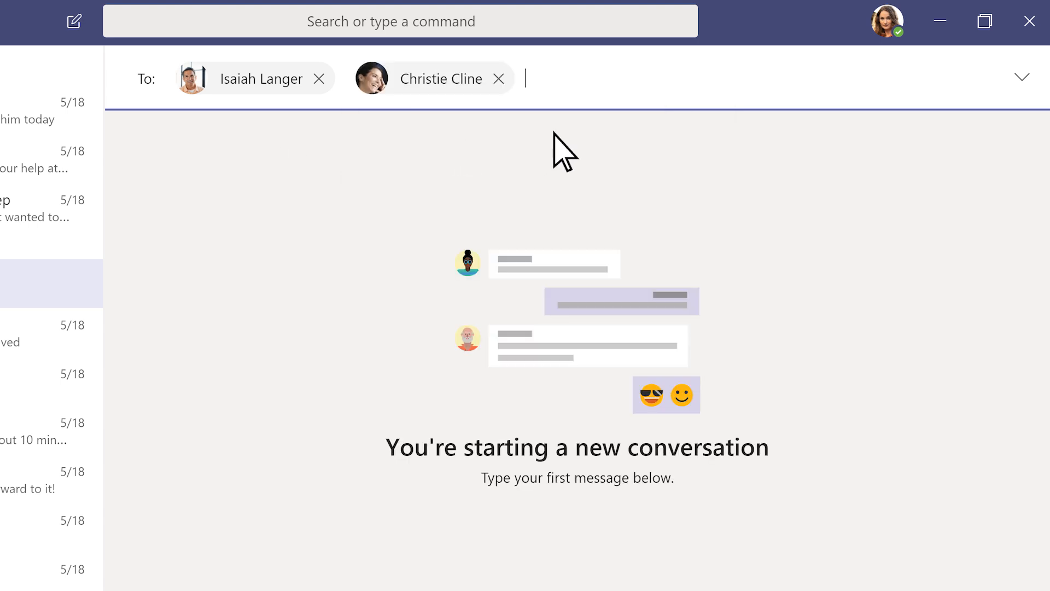
click(1022, 77)
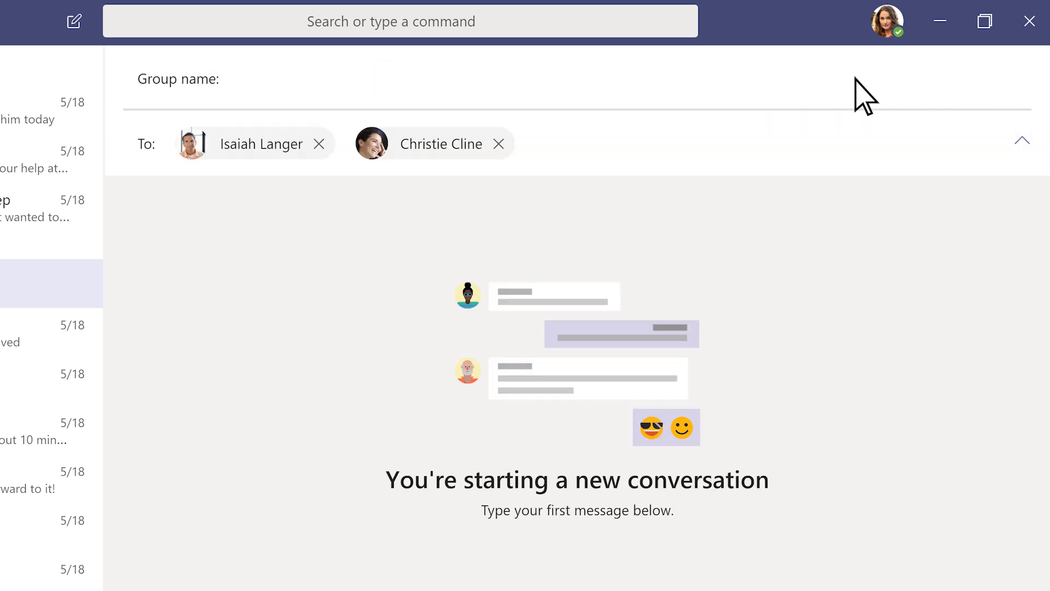
text(Conference)
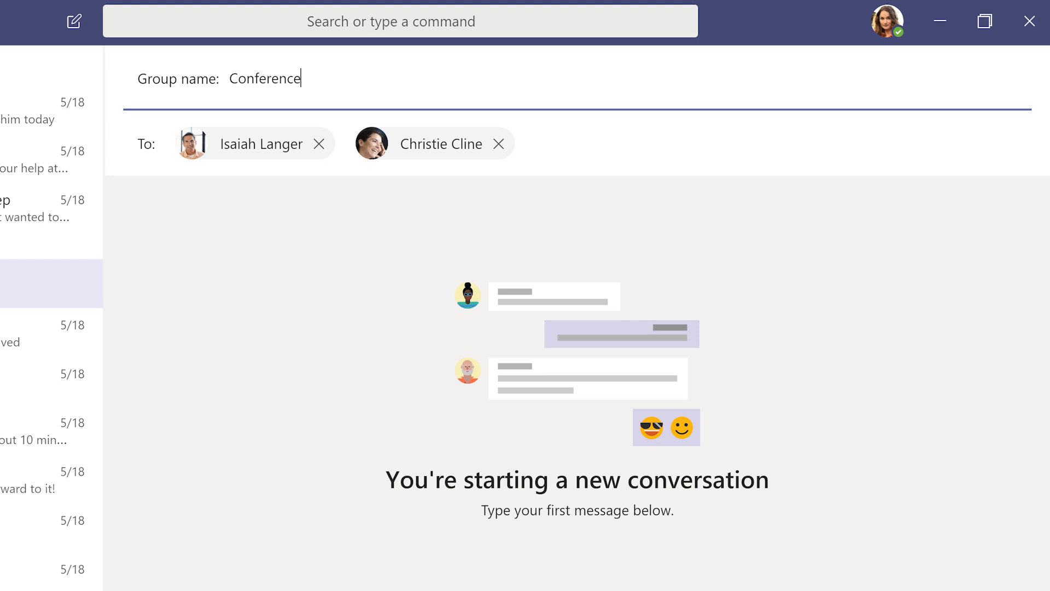
key(Return)
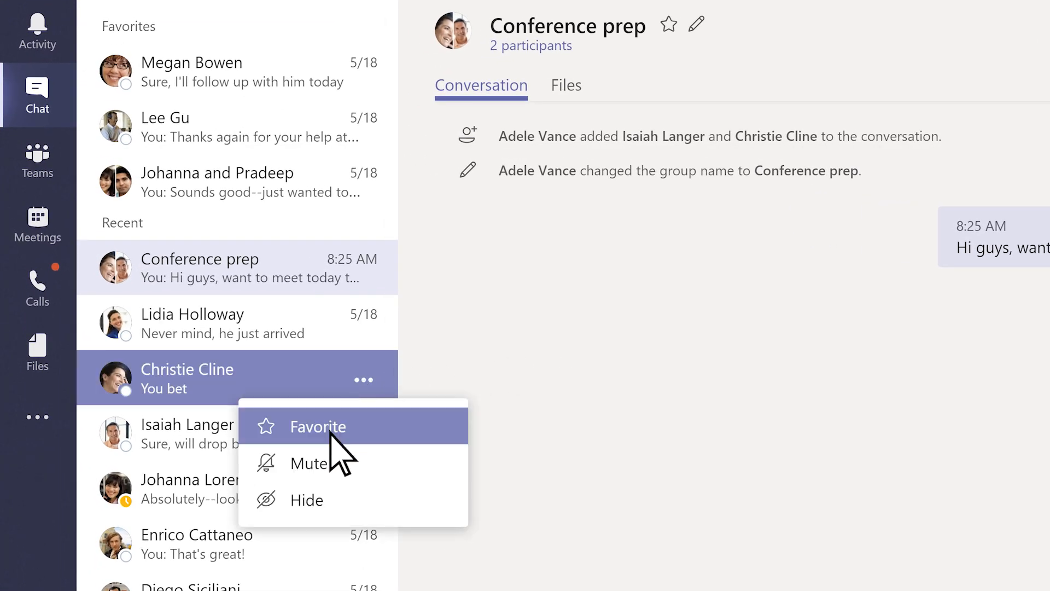
- Mark a recent one-on-one chat as a favorite
click(318, 427)
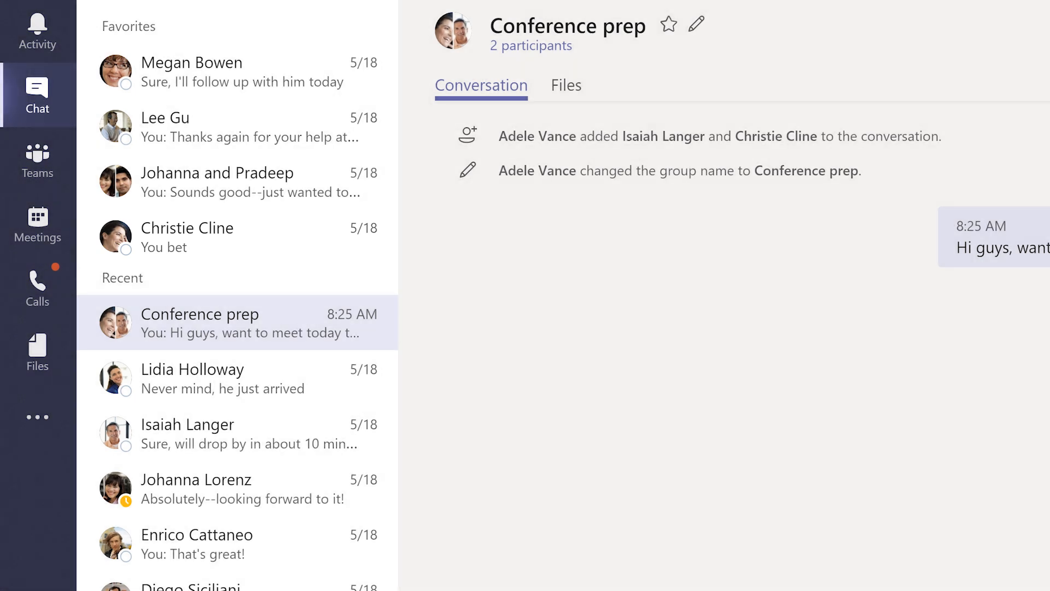
mouse_move(324, 259)
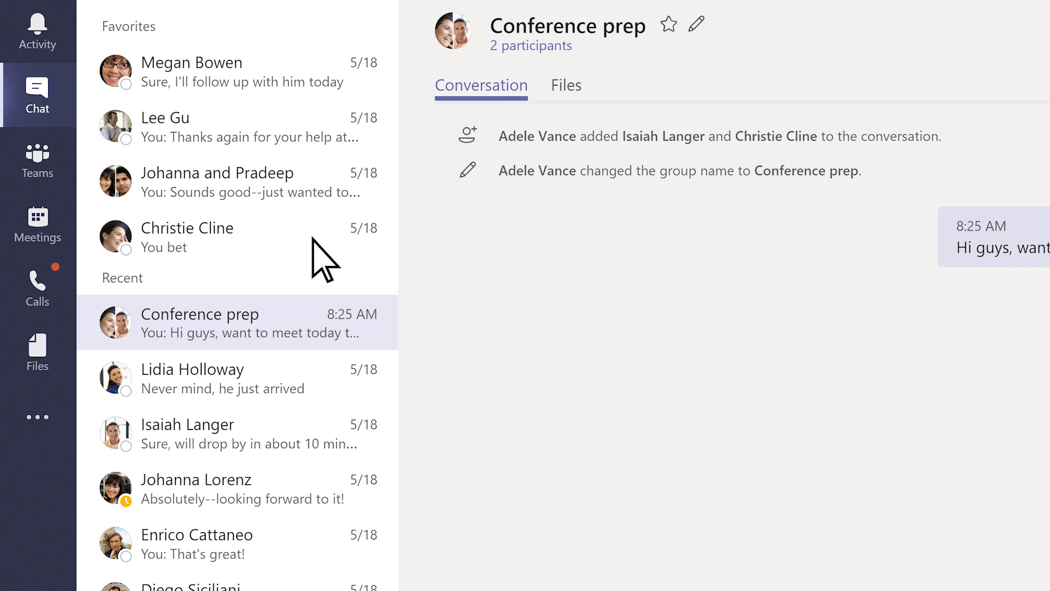
- In Calls, dial 206-555-01 from the dial pad, then hang up the outgoing call
click(38, 278)
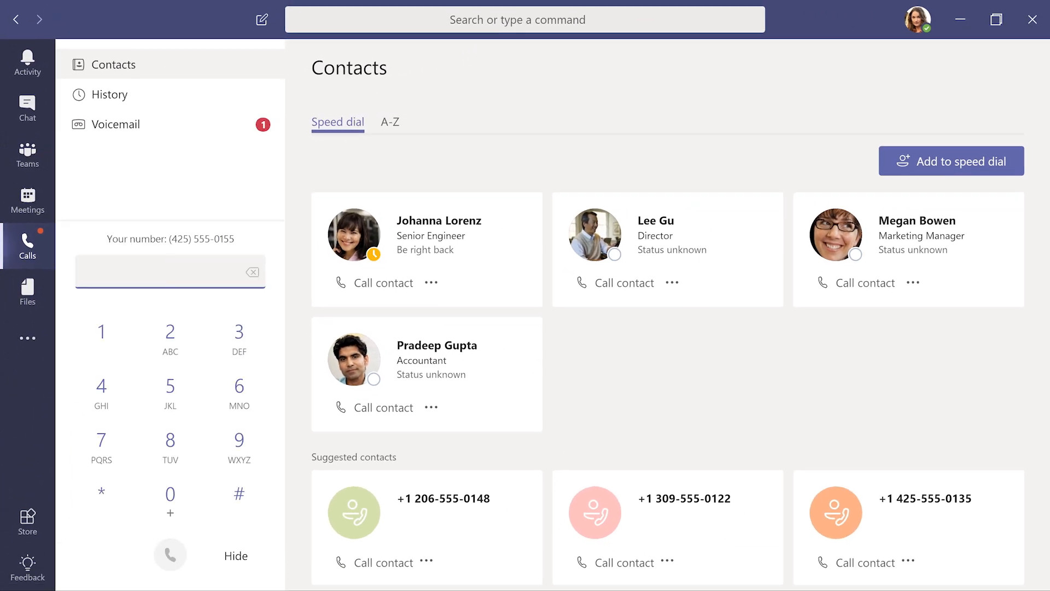
text(206-555-01)
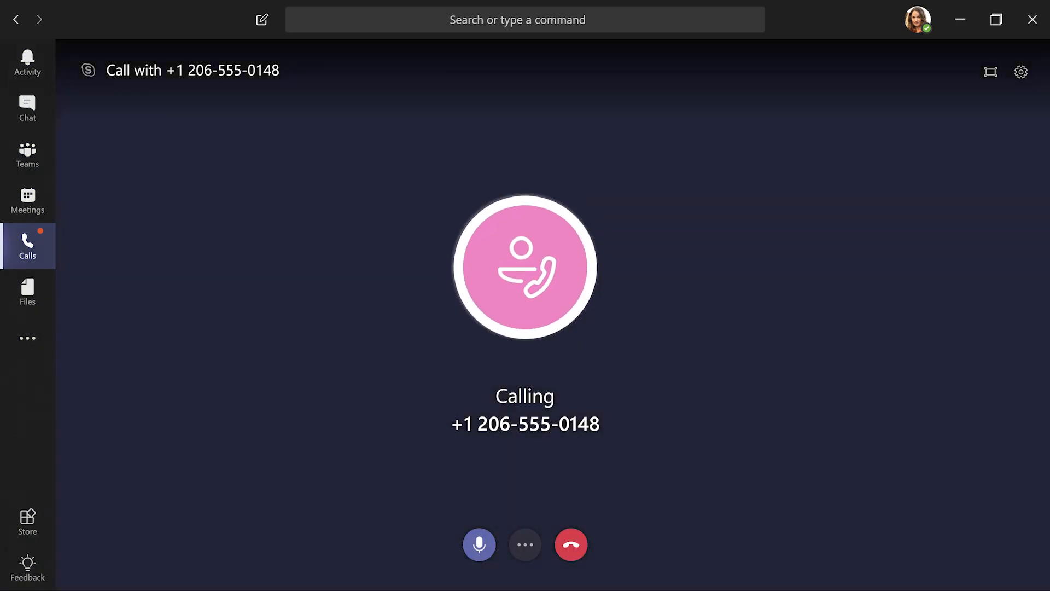
click(571, 543)
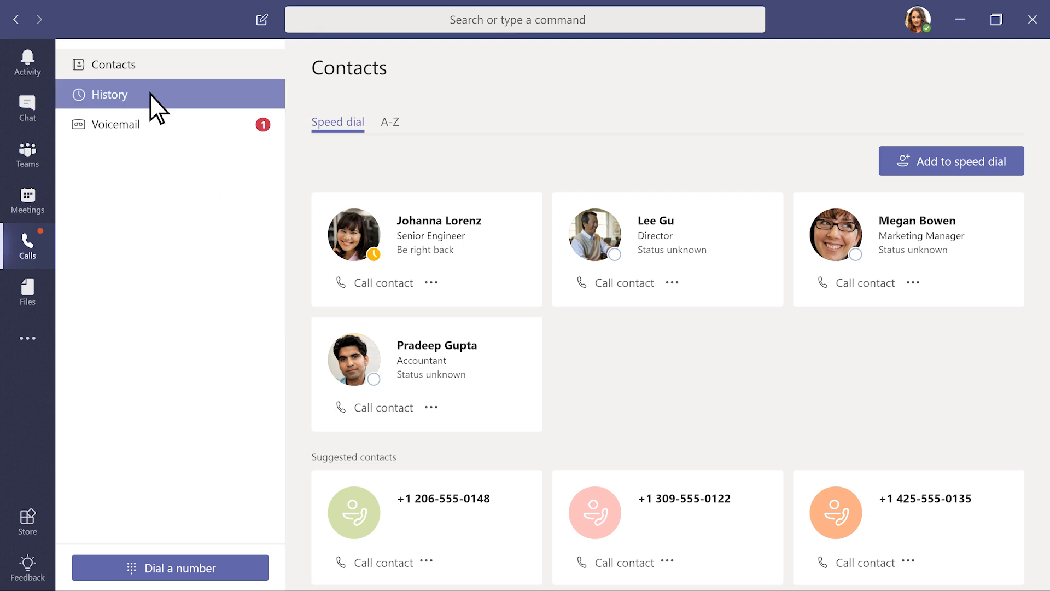
- Review call History and Voicemail, then switch to the Activity feed
click(110, 94)
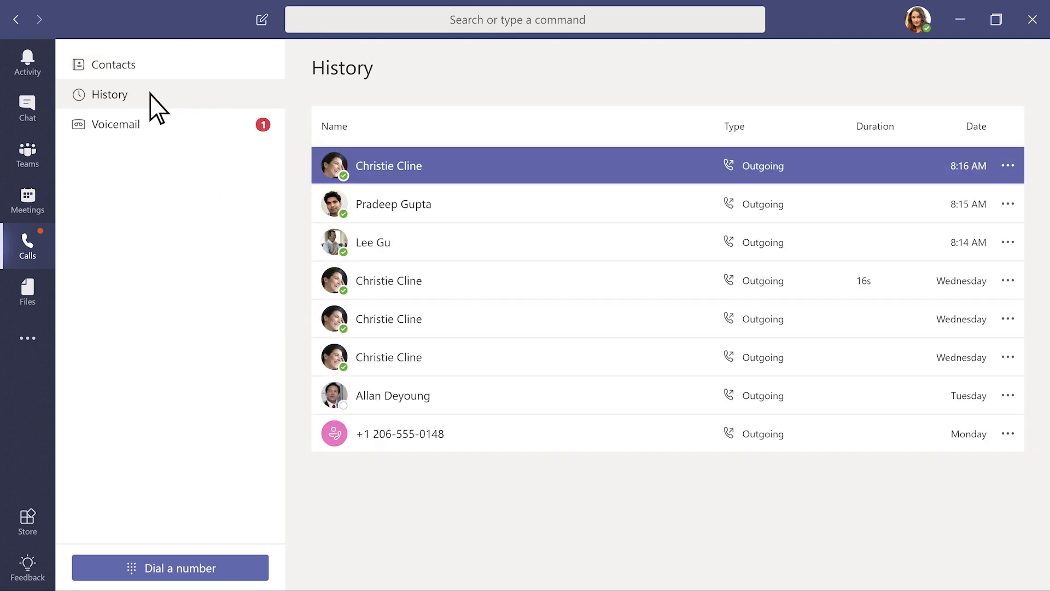
click(115, 124)
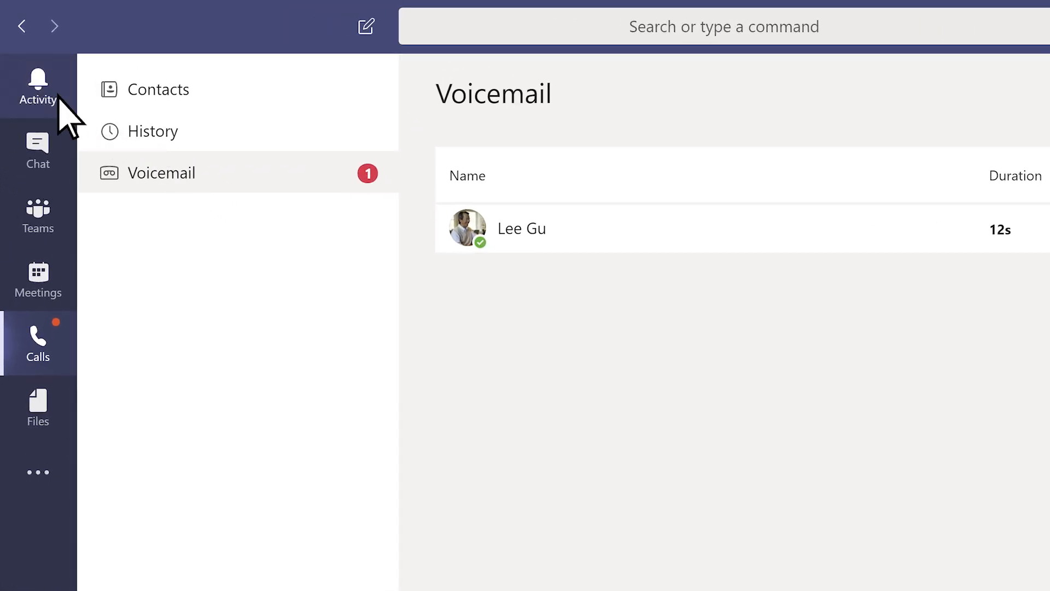
click(37, 85)
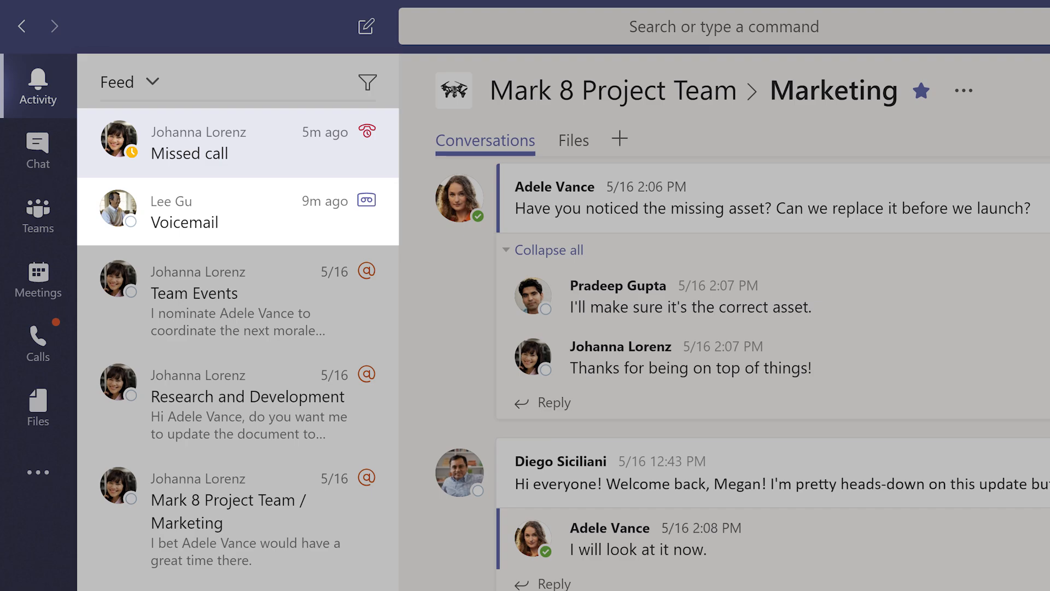